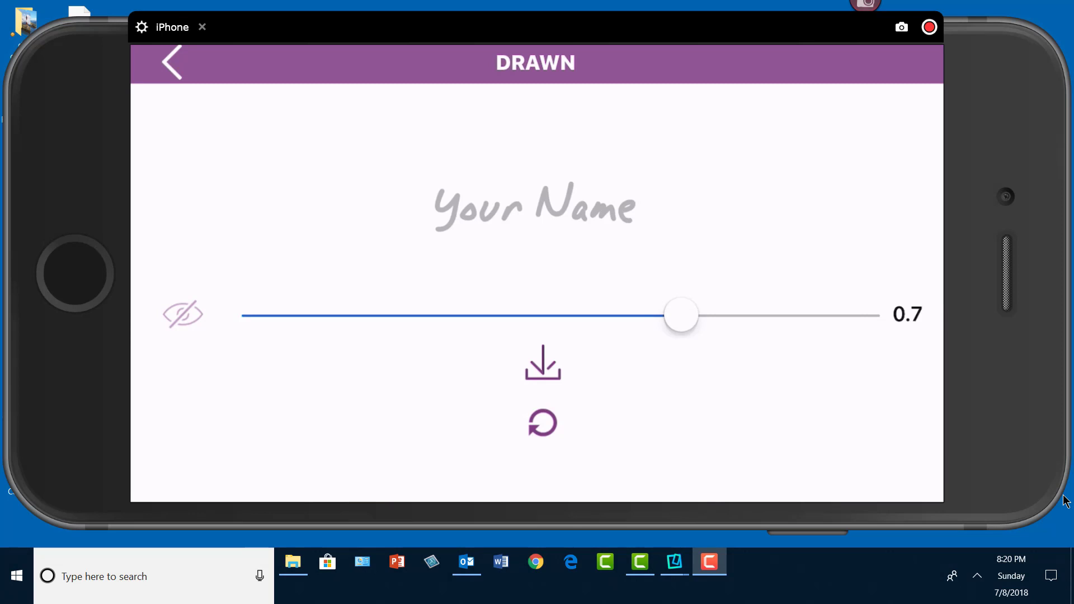
# Draw the red handwritten signature at opacity 1.0 and save it to the phone
pyautogui.moveTo(680, 315); pyautogui.dragTo(862, 314)
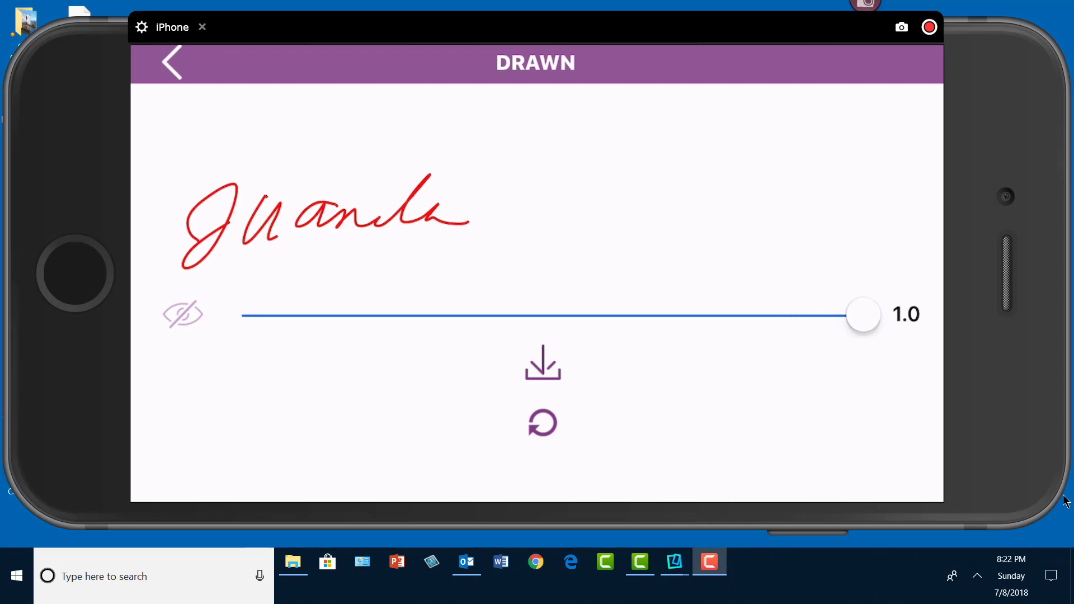
pyautogui.moveTo(480, 206); pyautogui.dragTo(801, 212)
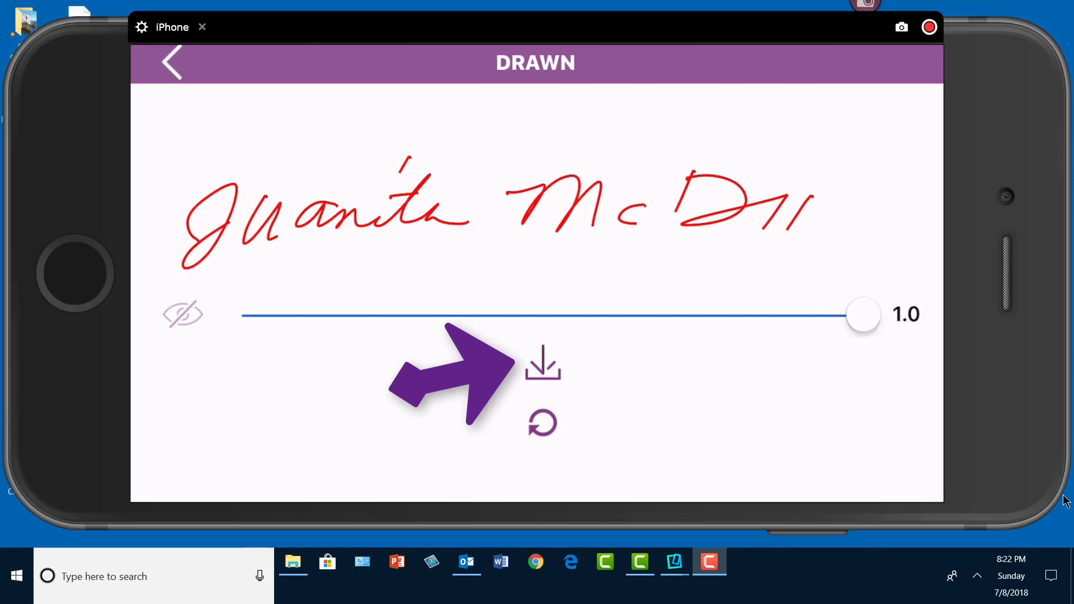
pyautogui.click(543, 364)
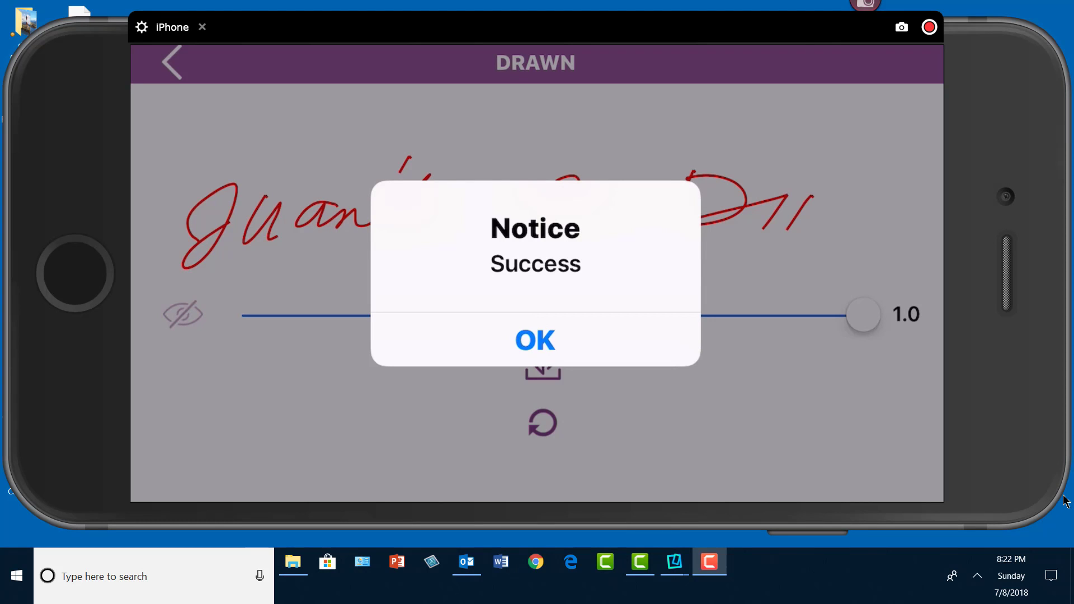
pyautogui.click(535, 341)
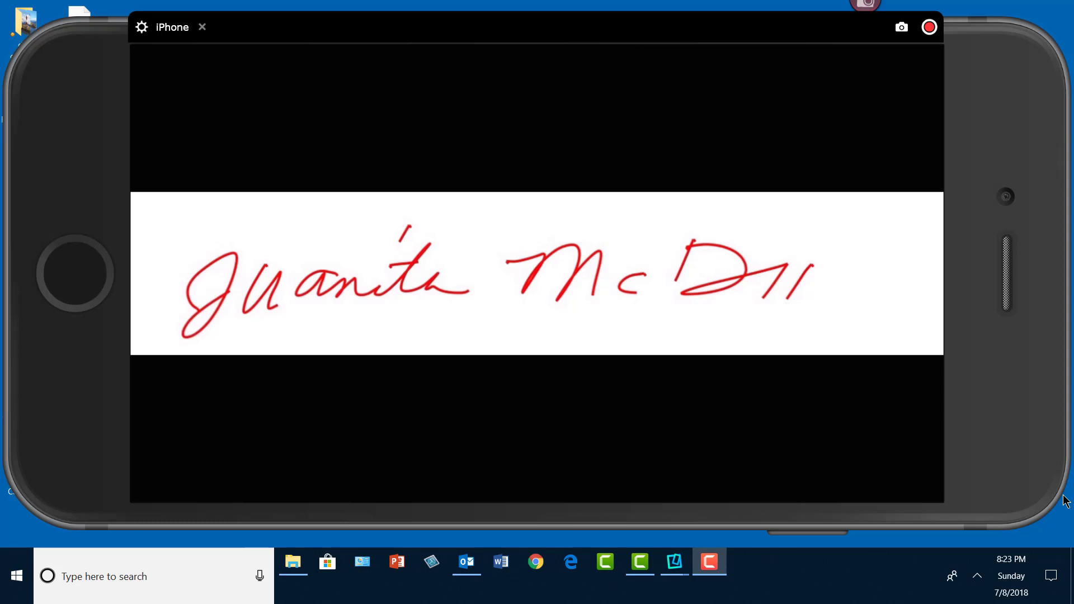
# From the Outlook inbox, open the Test email's IMG_1987.JPG signature attachment in Photos
pyautogui.click(465, 562)
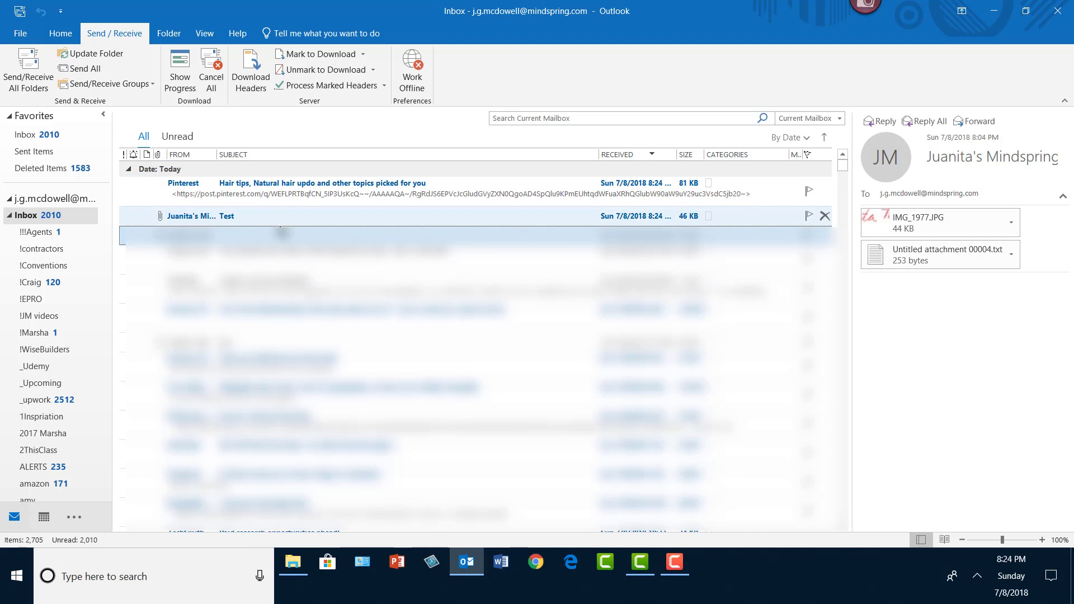
pyautogui.doubleClick(226, 216)
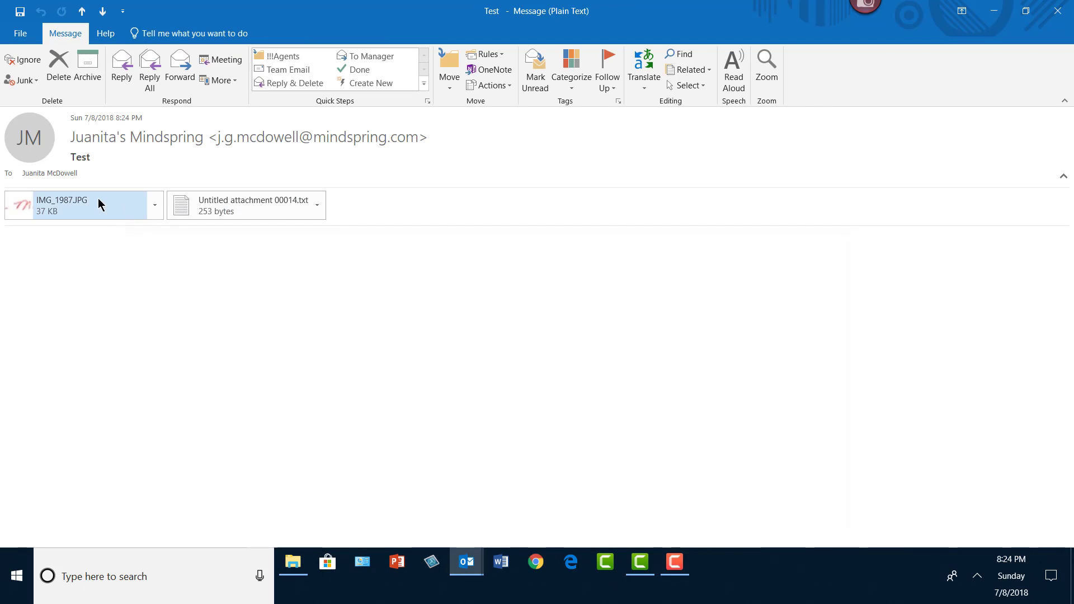
pyautogui.doubleClick(63, 201)
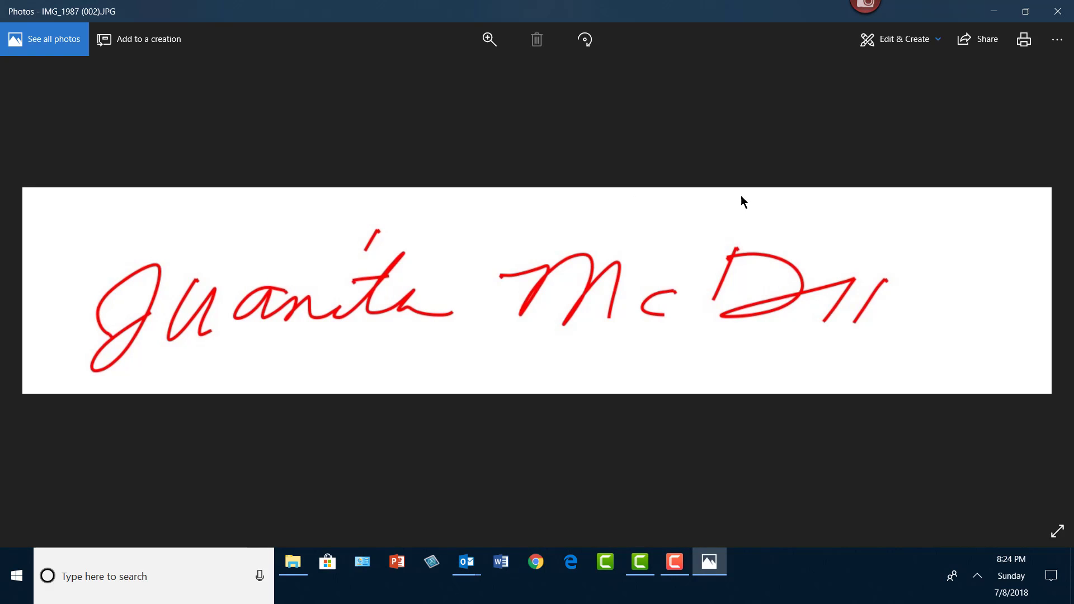
pyautogui.moveTo(848, 106)
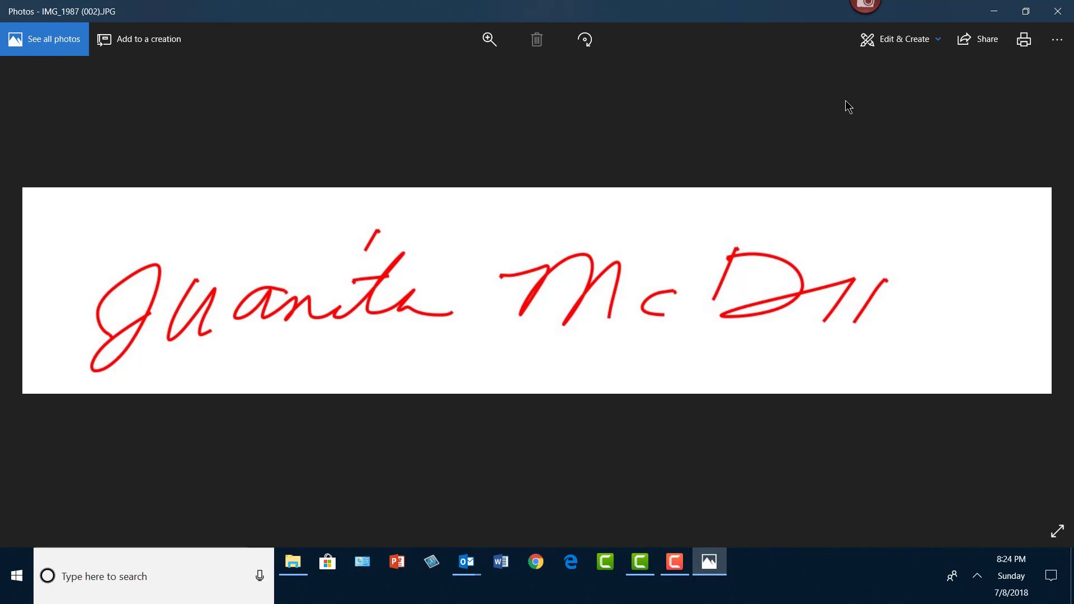
pyautogui.moveTo(905, 46)
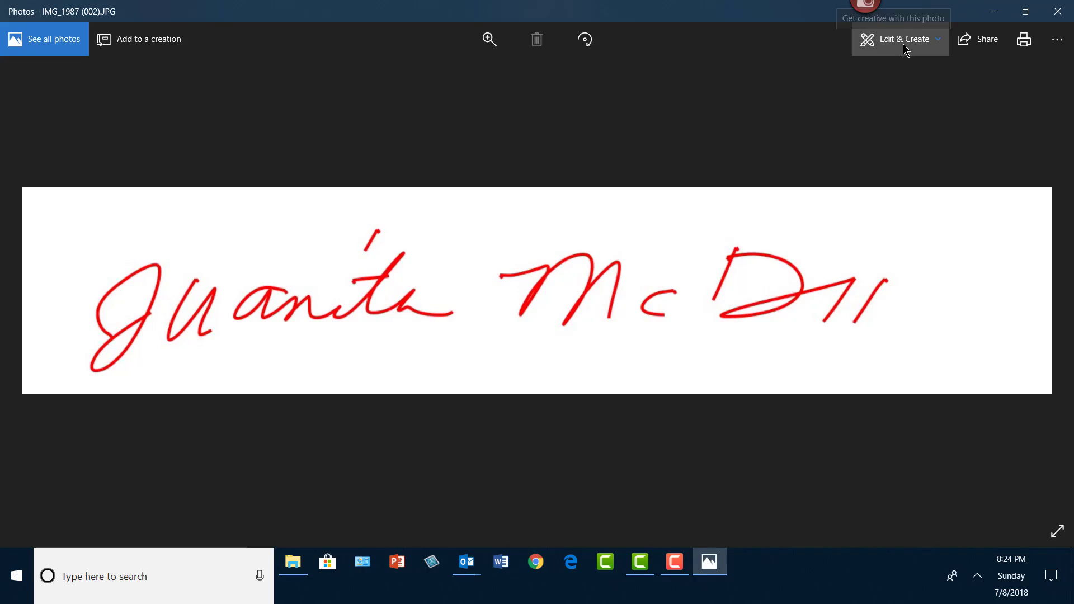
# Review the Edit & Create choices, then show the See more menu for the signature image
pyautogui.click(905, 40)
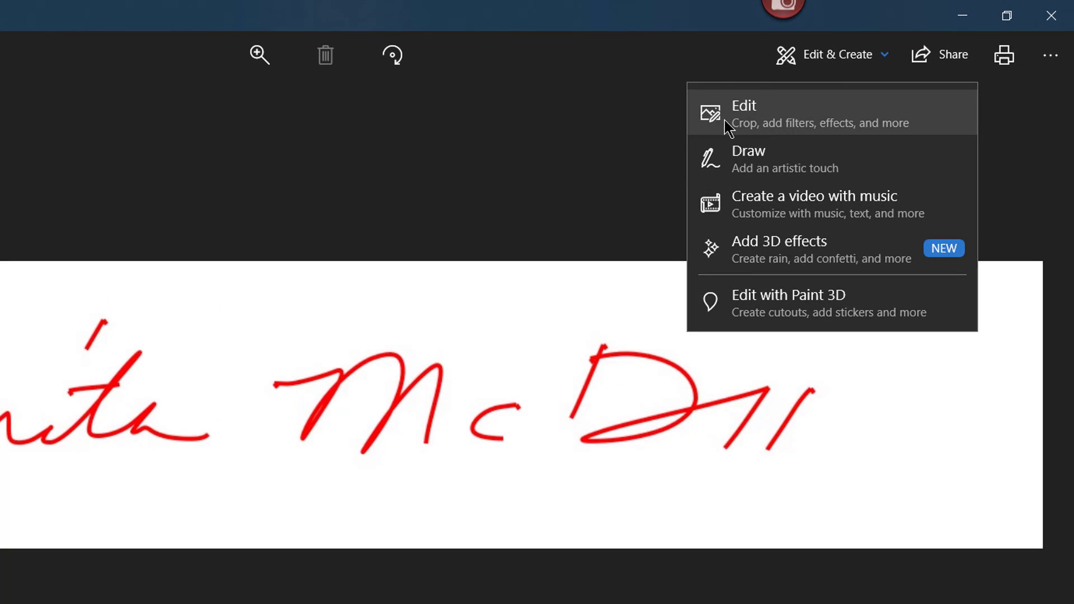
pyautogui.moveTo(861, 135)
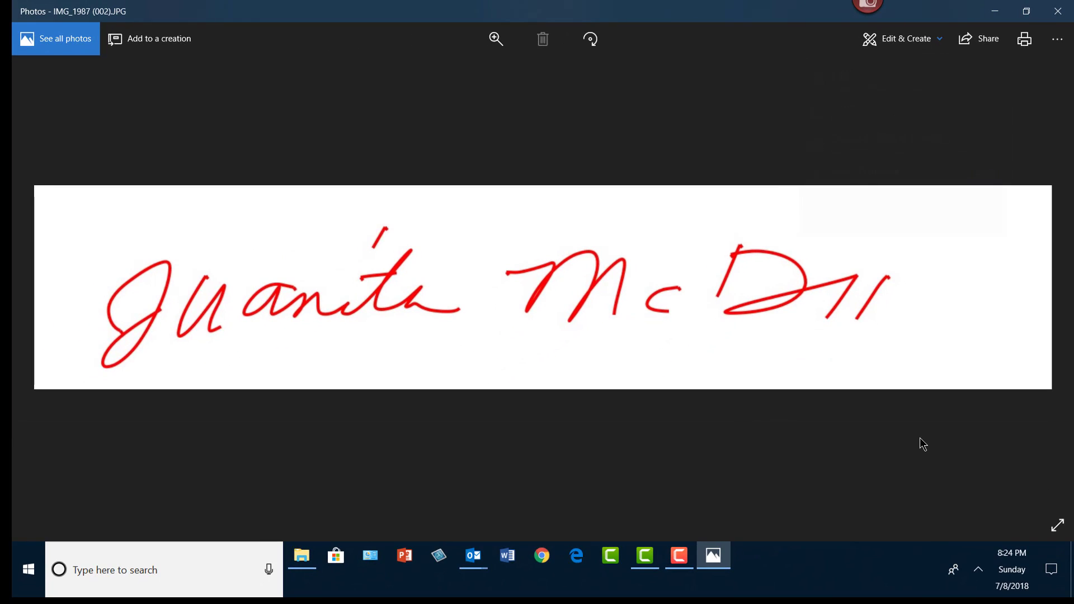
pyautogui.click(1056, 38)
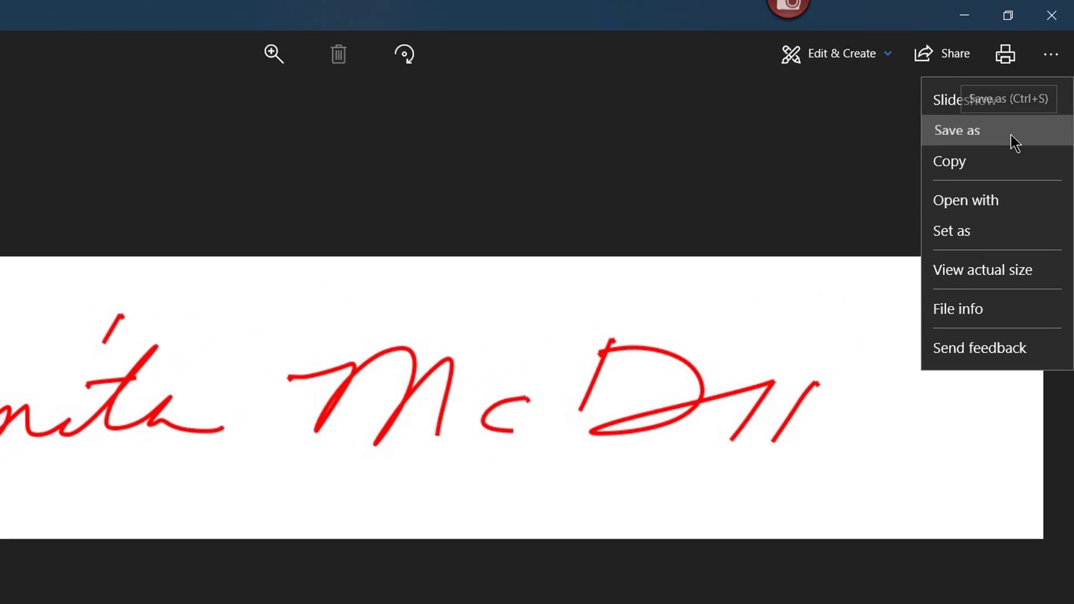
# Save a copy of the signature image to the Desktop as 'signature test'
pyautogui.click(957, 130)
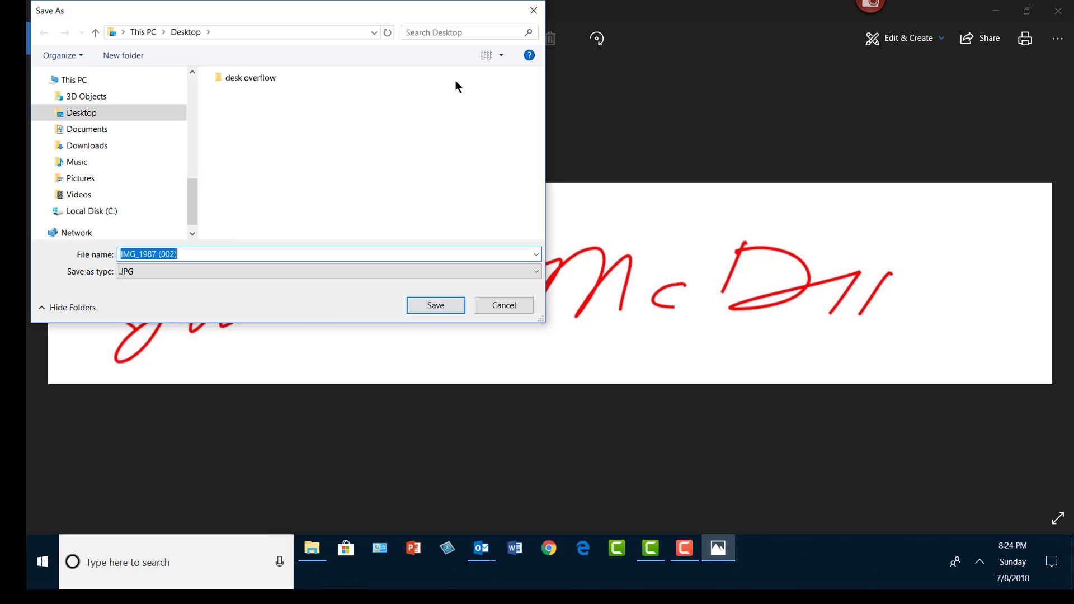
pyautogui.write('signature test')
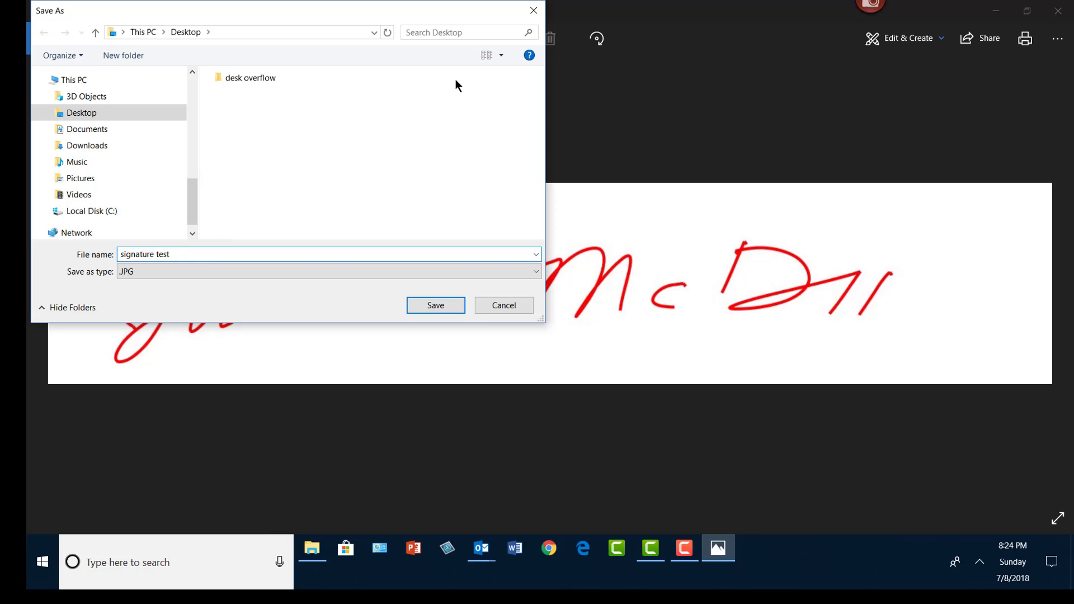
pyautogui.click(435, 304)
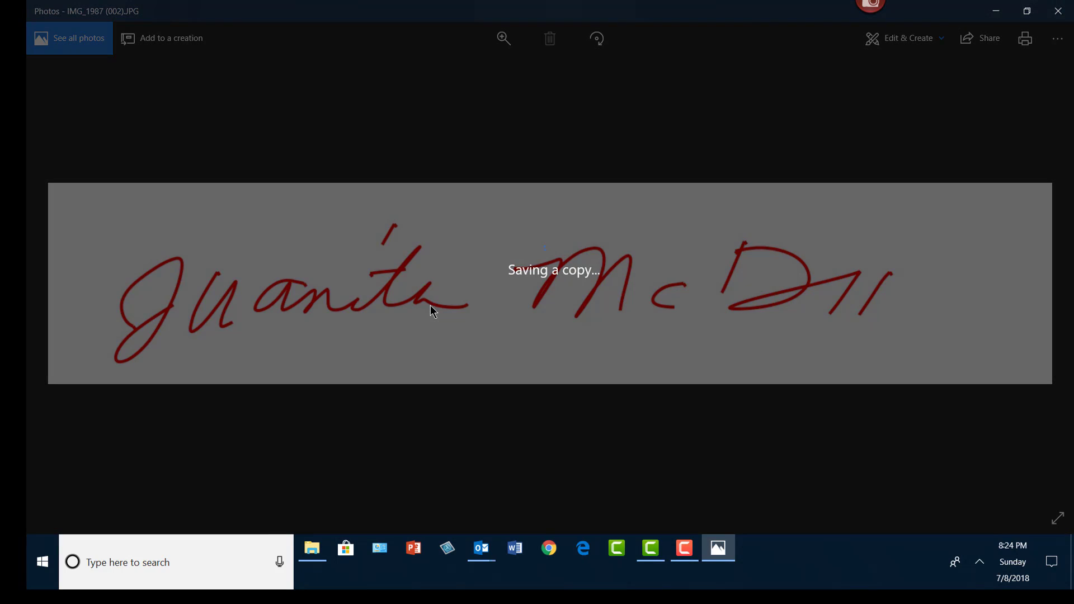
pyautogui.click(548, 548)
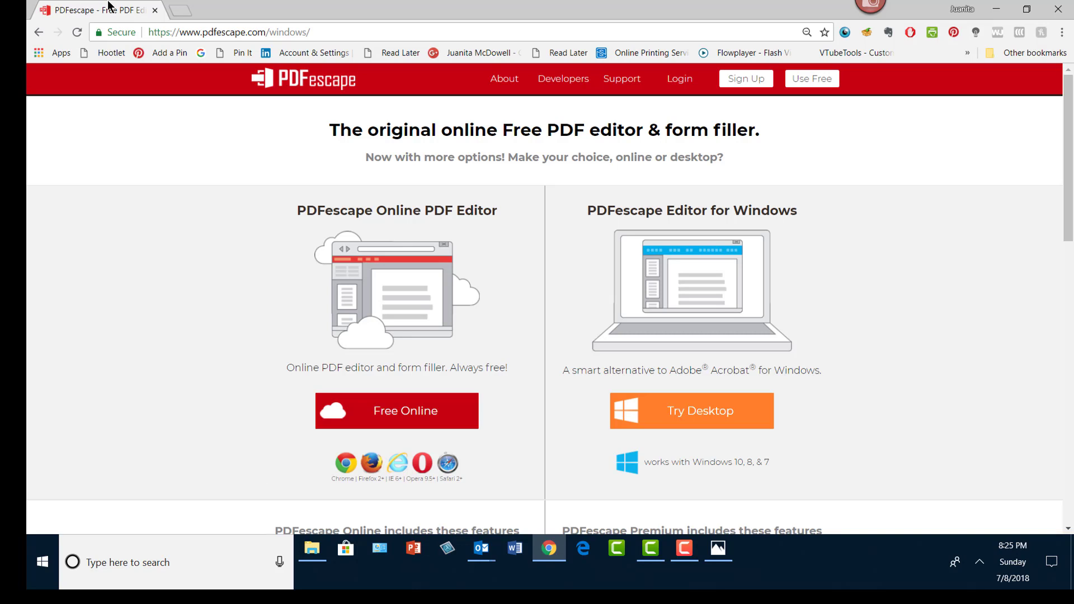
pyautogui.moveTo(407, 419)
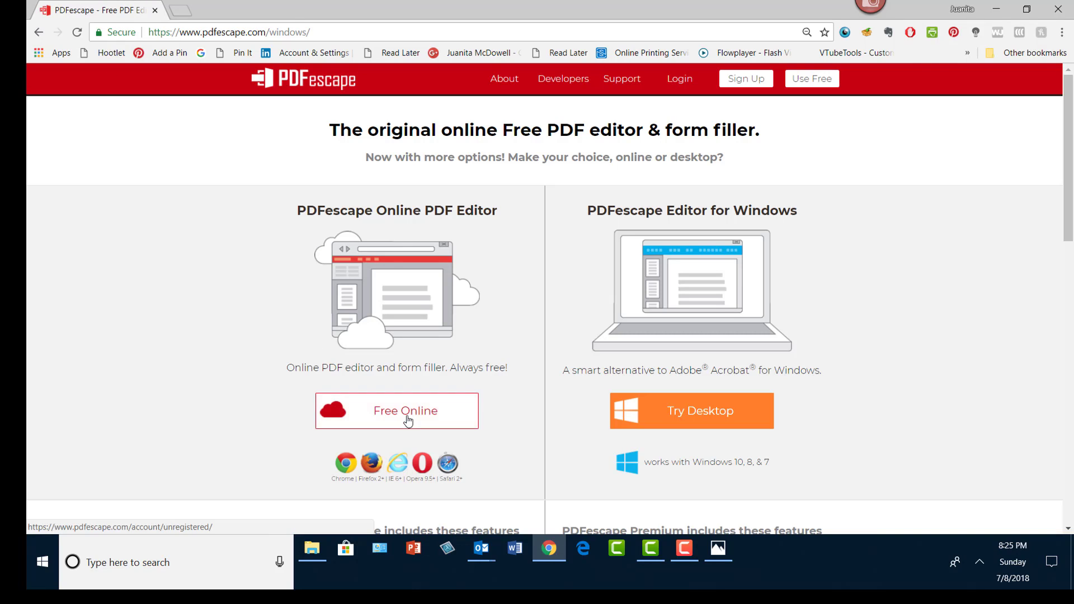
# Upload the 'michigan example' PDF from the Desktop into the free online editor
pyautogui.click(396, 411)
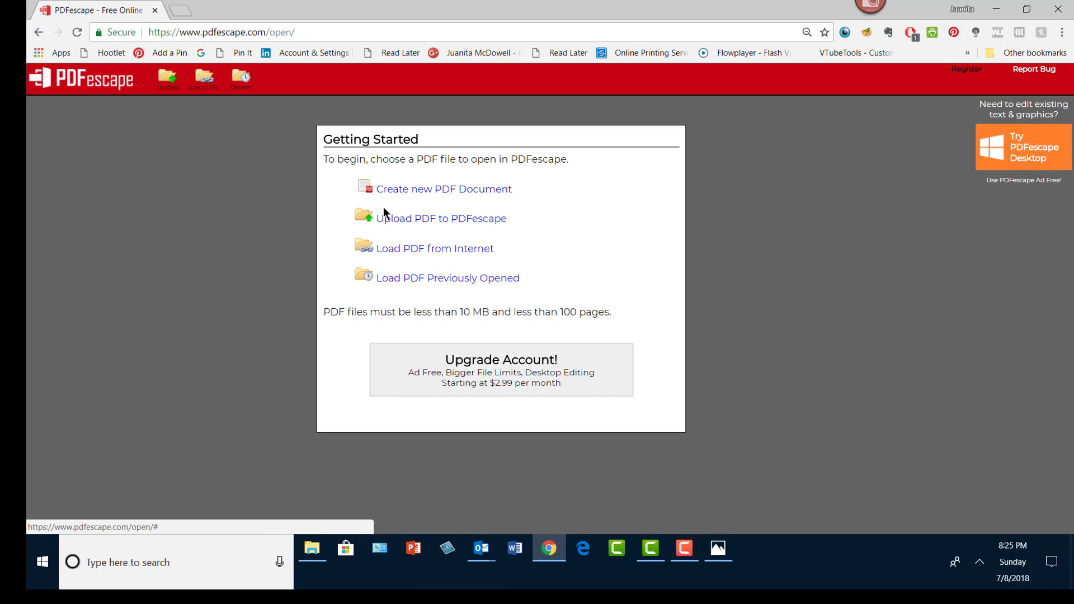
pyautogui.click(441, 219)
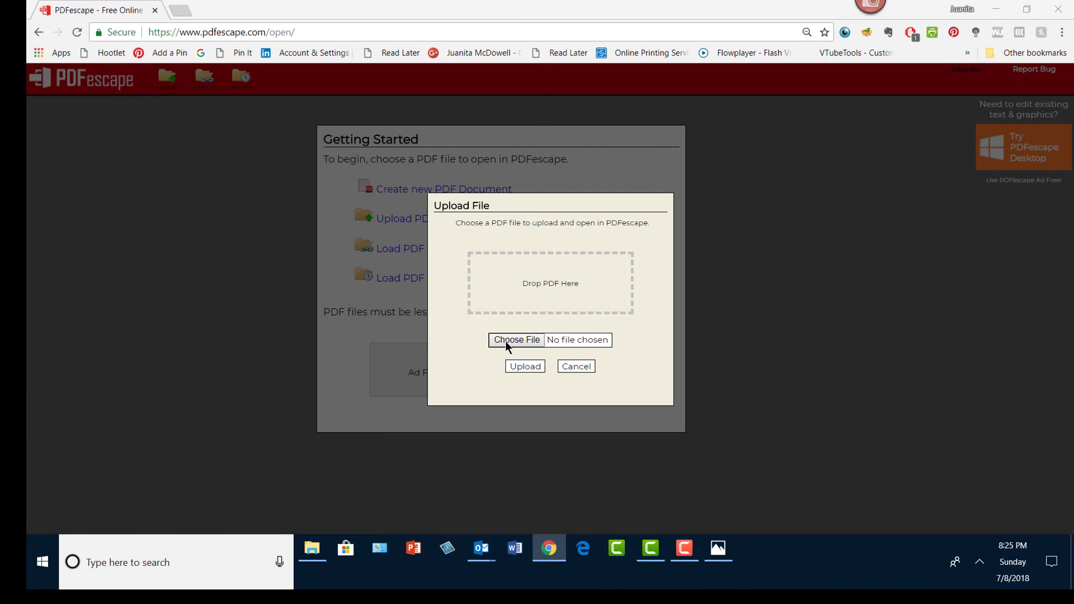
pyautogui.click(517, 340)
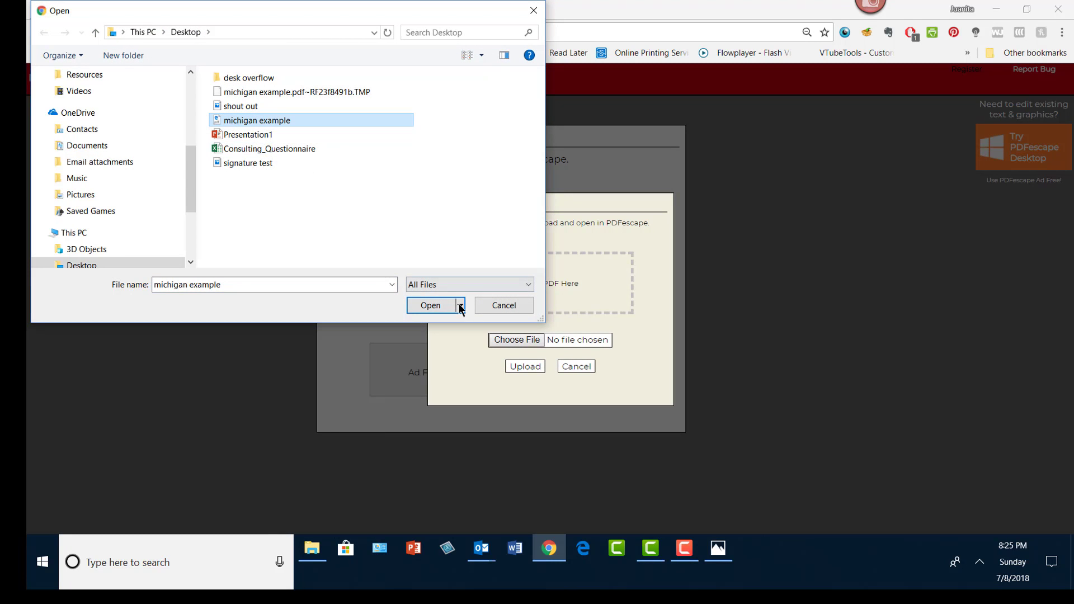
pyautogui.click(431, 305)
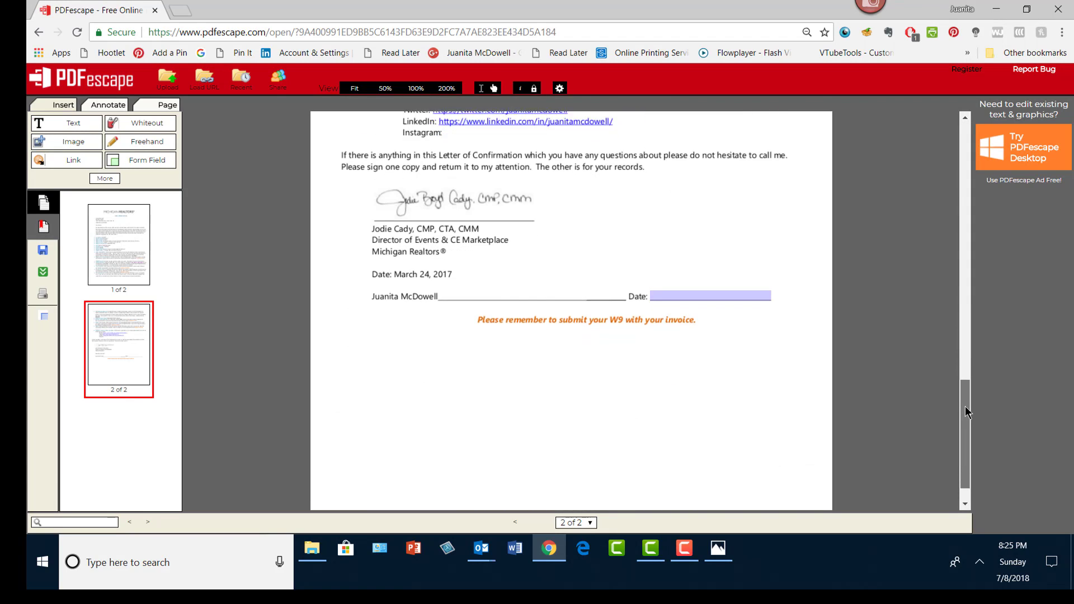
# Insert the 'signature test' image from the Desktop onto page 2 near the Juanita McDowell line
pyautogui.scroll(-3)
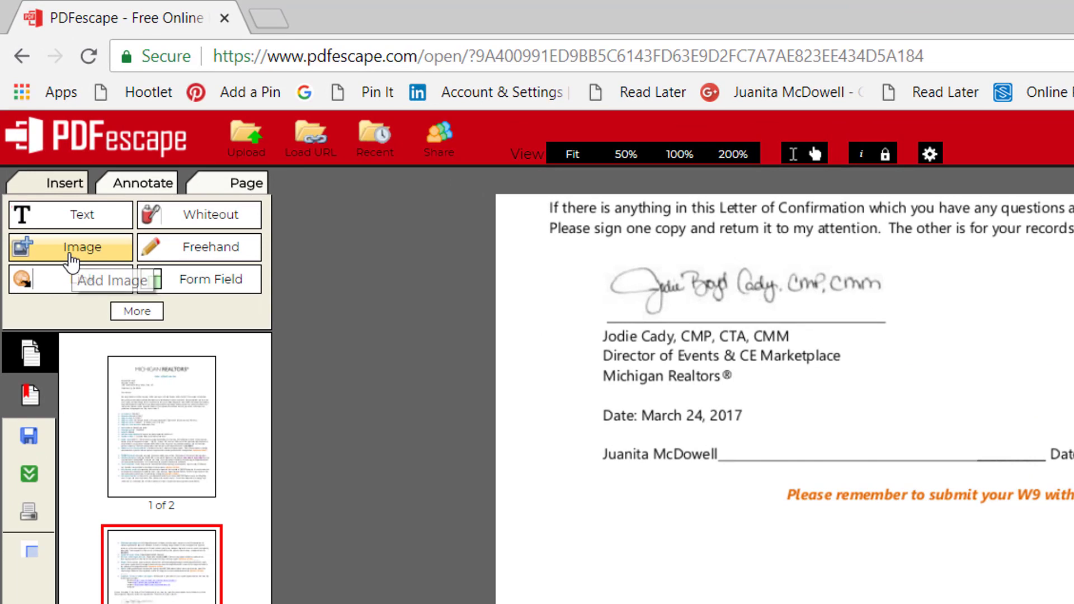
pyautogui.click(69, 247)
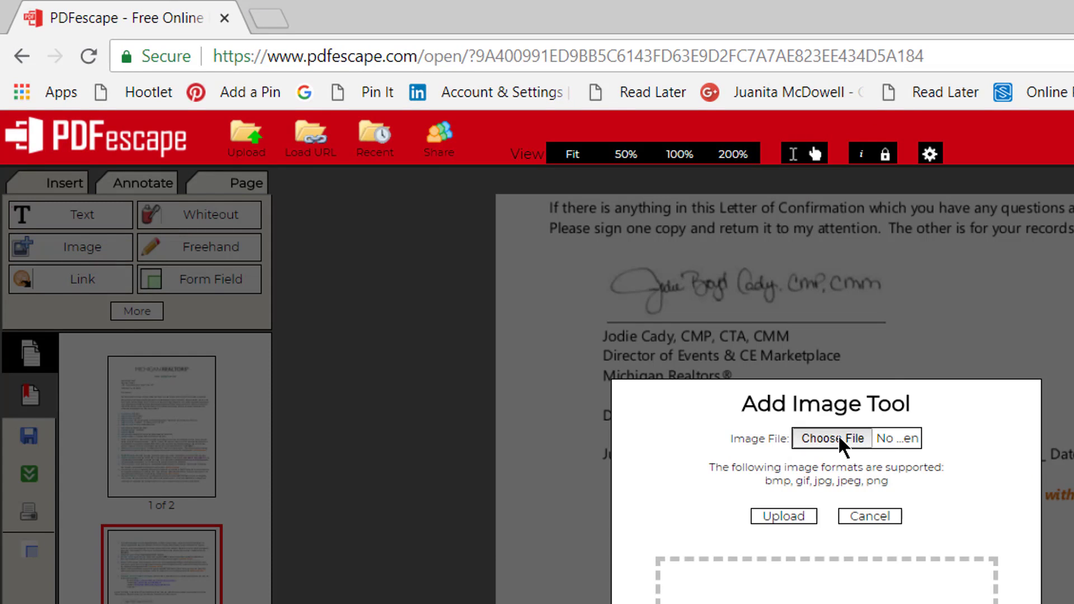
pyautogui.click(832, 439)
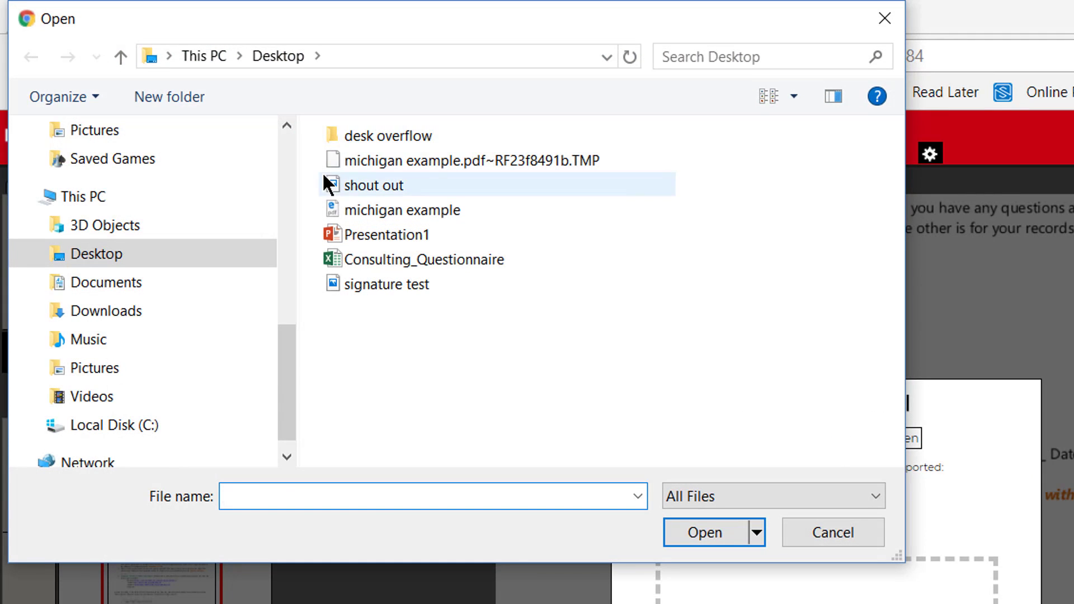
pyautogui.click(383, 285)
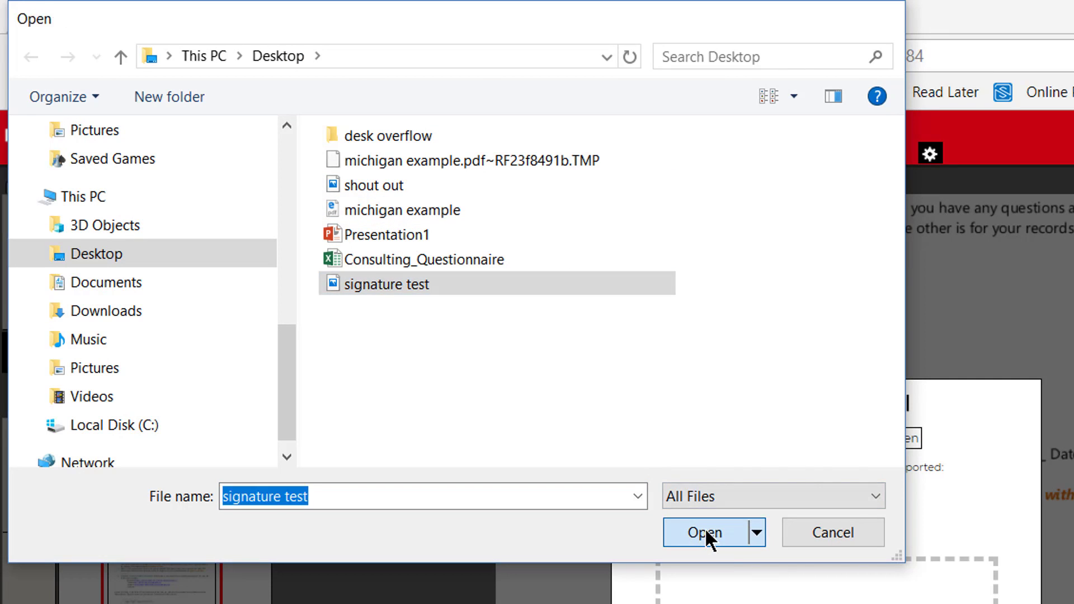
pyautogui.click(705, 533)
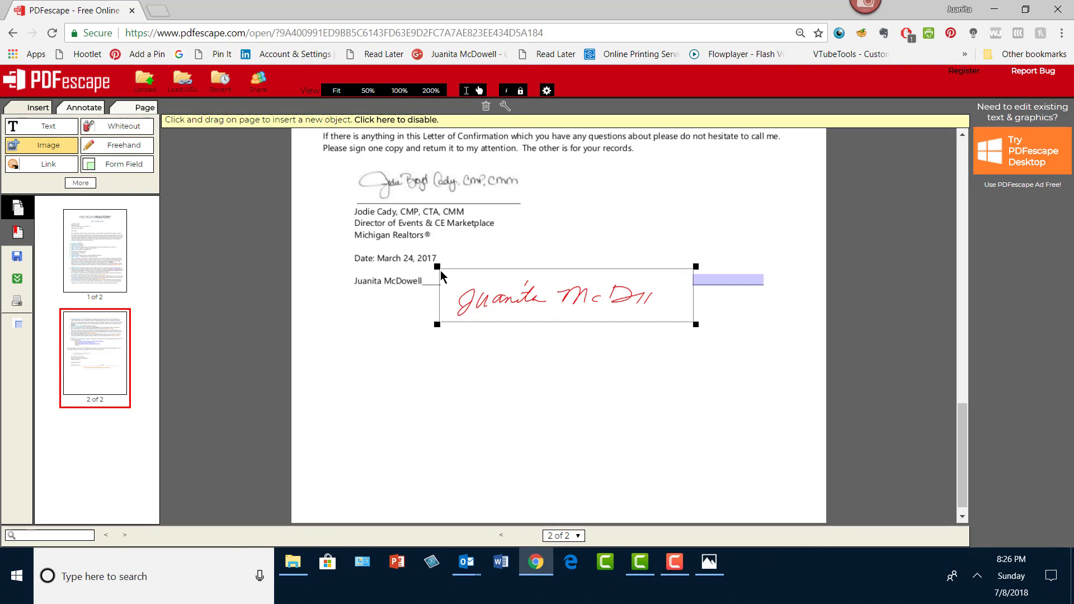
pyautogui.moveTo(624, 332)
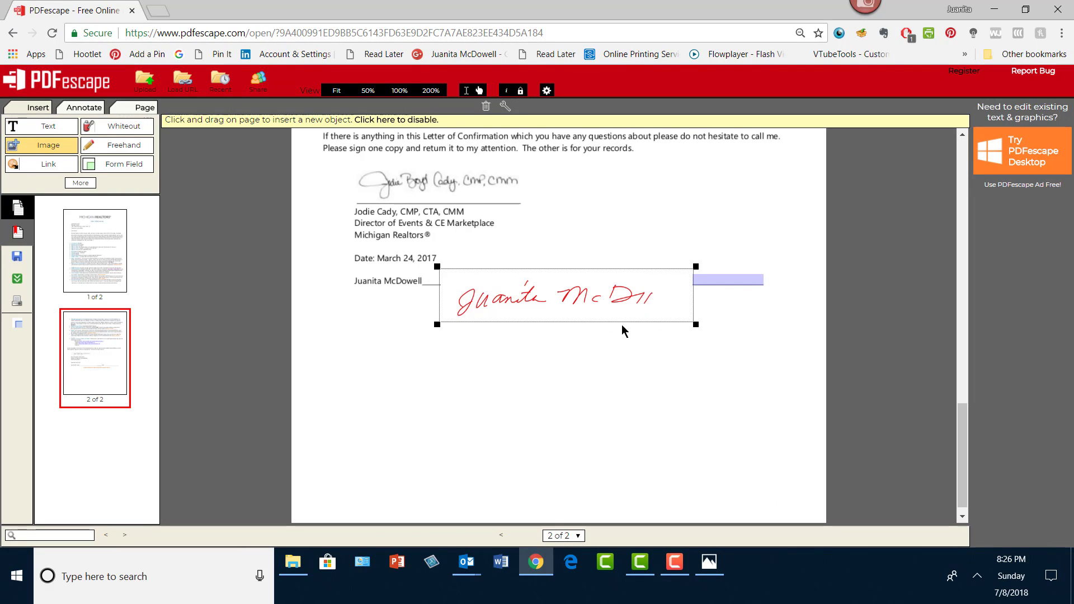
# Resize the signature image smaller and settle it on the signature line before the Date field
pyautogui.moveTo(693, 324); pyautogui.dragTo(673, 313)
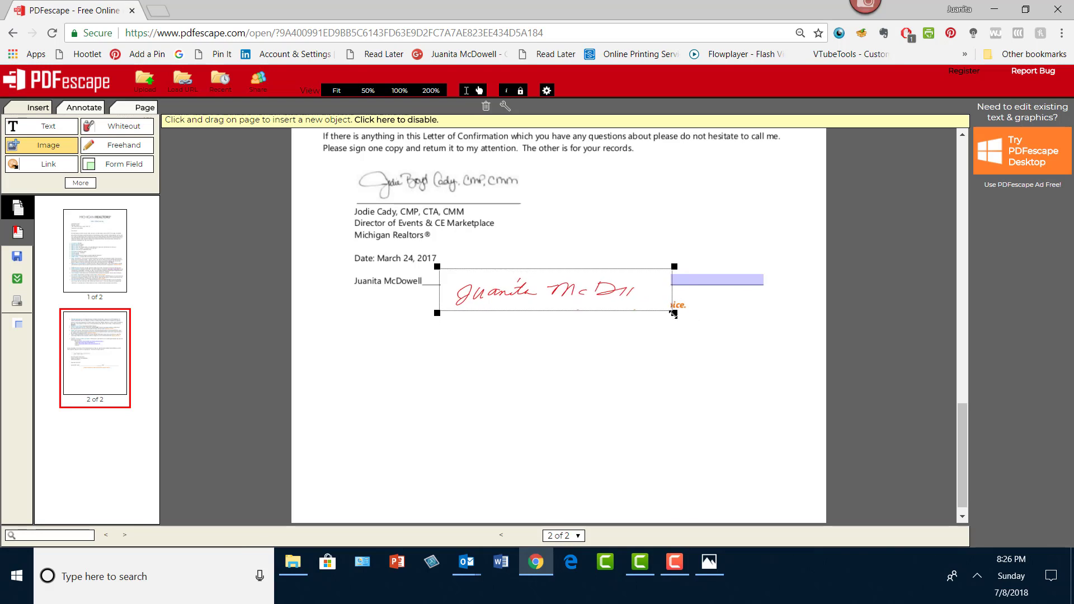
pyautogui.moveTo(542, 288); pyautogui.dragTo(523, 264)
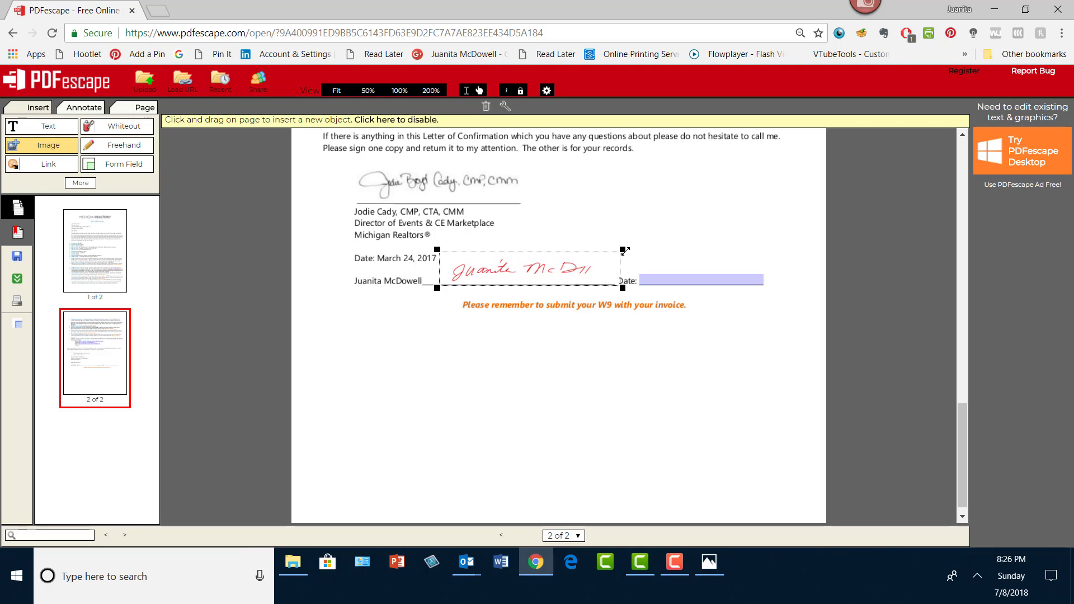
pyautogui.moveTo(622, 248); pyautogui.dragTo(615, 249)
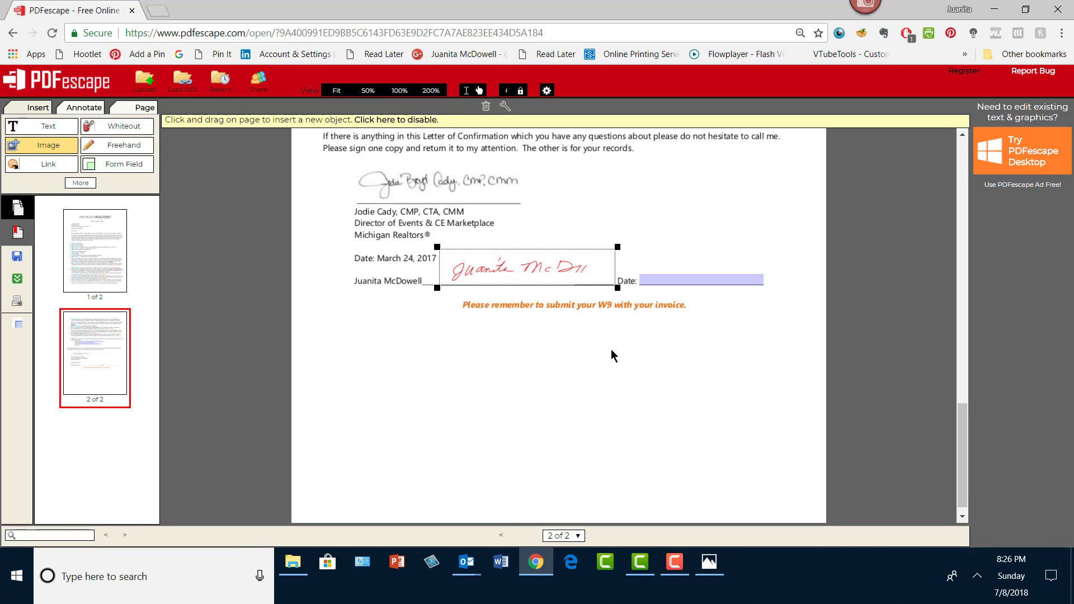
pyautogui.moveTo(553, 311)
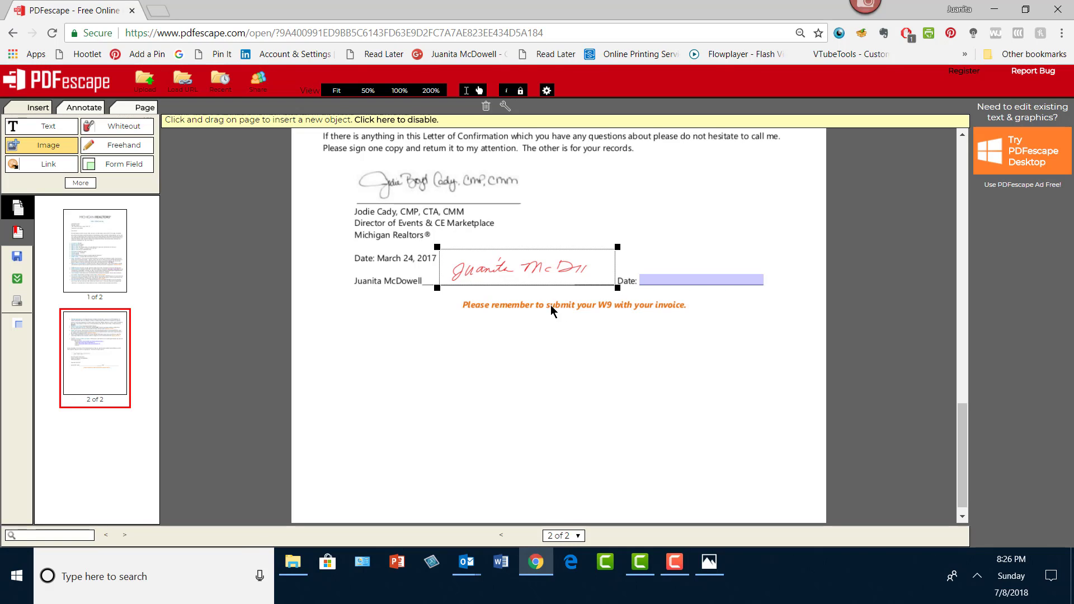
pyautogui.moveTo(687, 284)
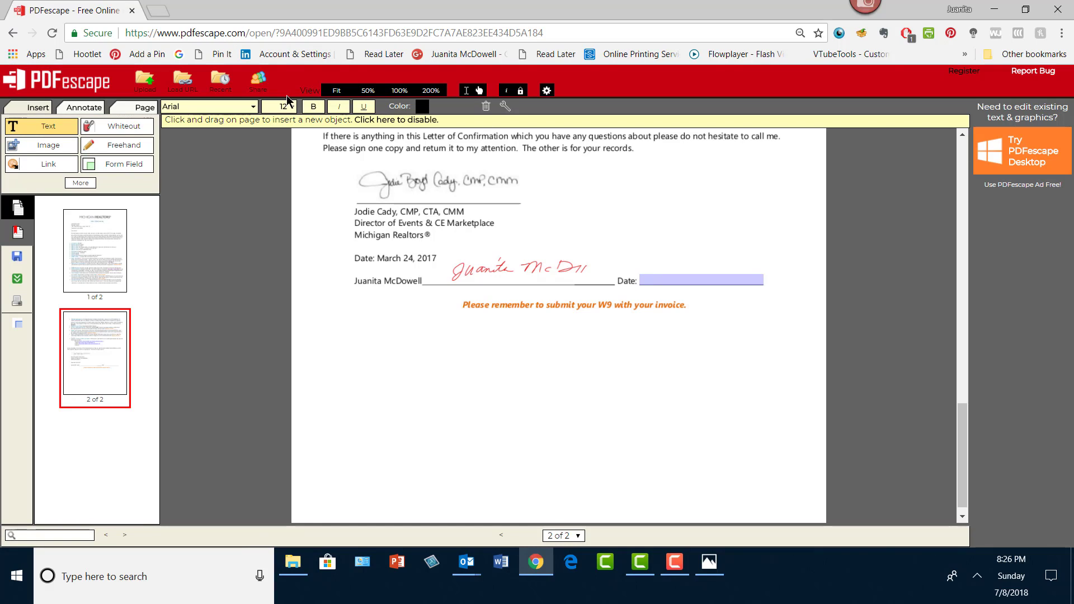
# Enter 7/8/2018 in the Date field in size 14 text
pyautogui.click(289, 105)
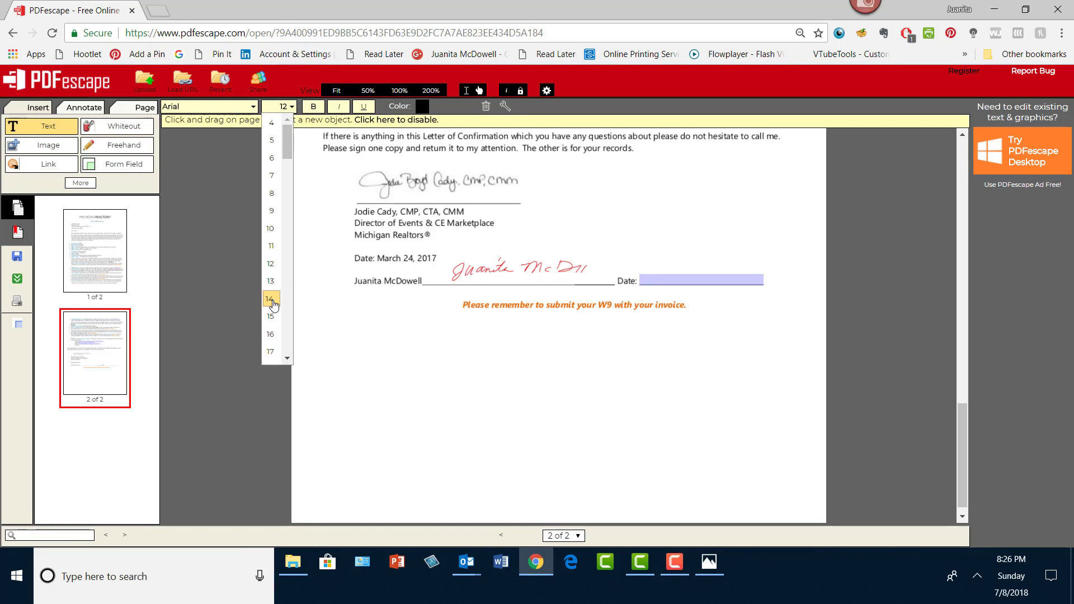
pyautogui.click(268, 300)
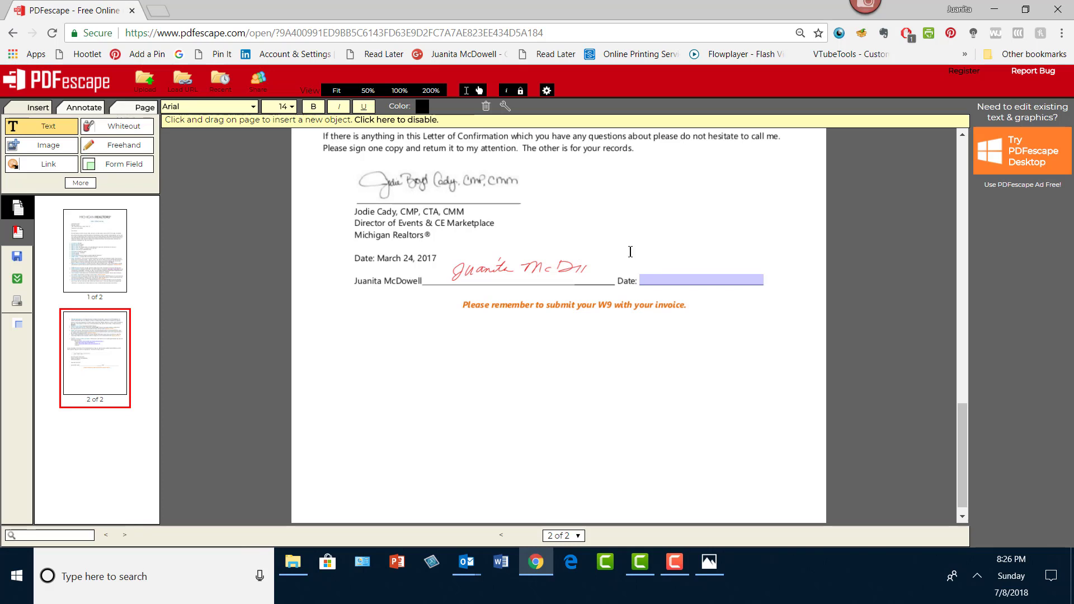
pyautogui.write('7/8/2018')
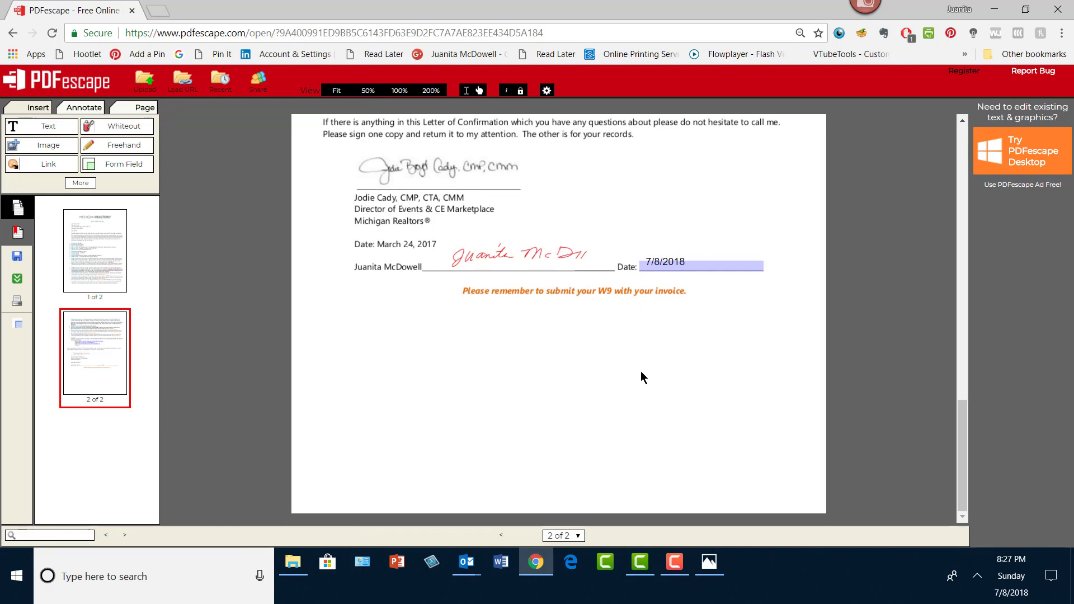
pyautogui.moveTo(586, 299)
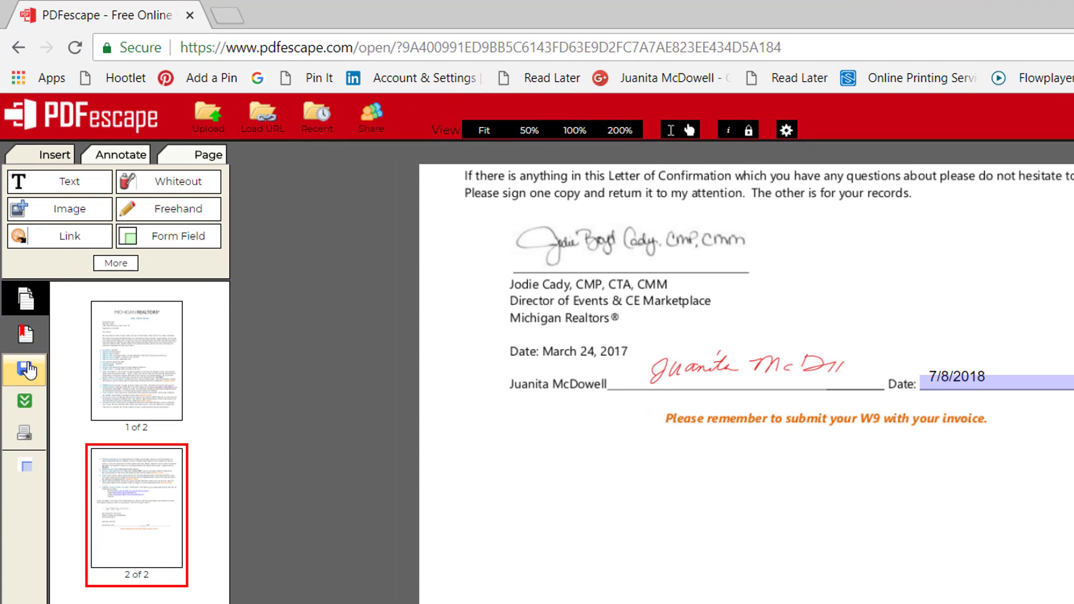
pyautogui.moveTo(22, 370)
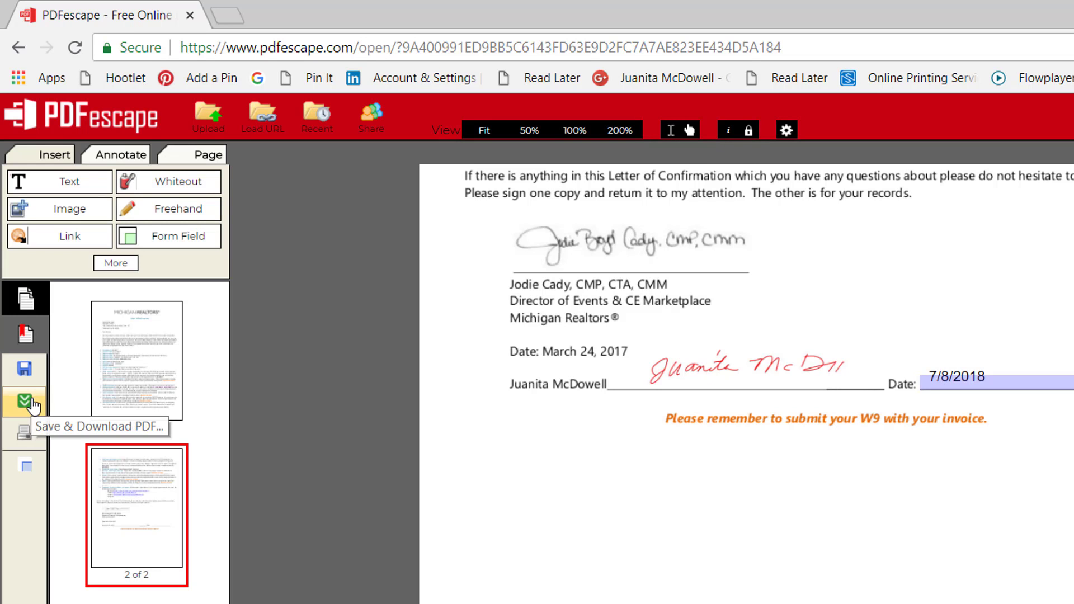
# Download the signed PDF as michigan_example.pdf and show it in the Downloads folder
pyautogui.click(22, 401)
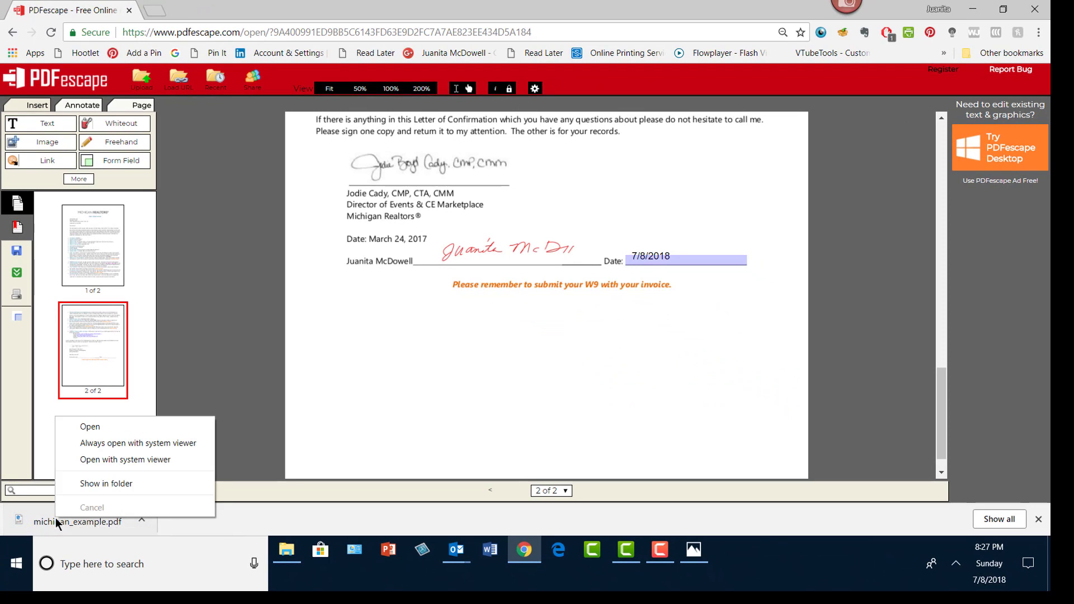
pyautogui.click(108, 483)
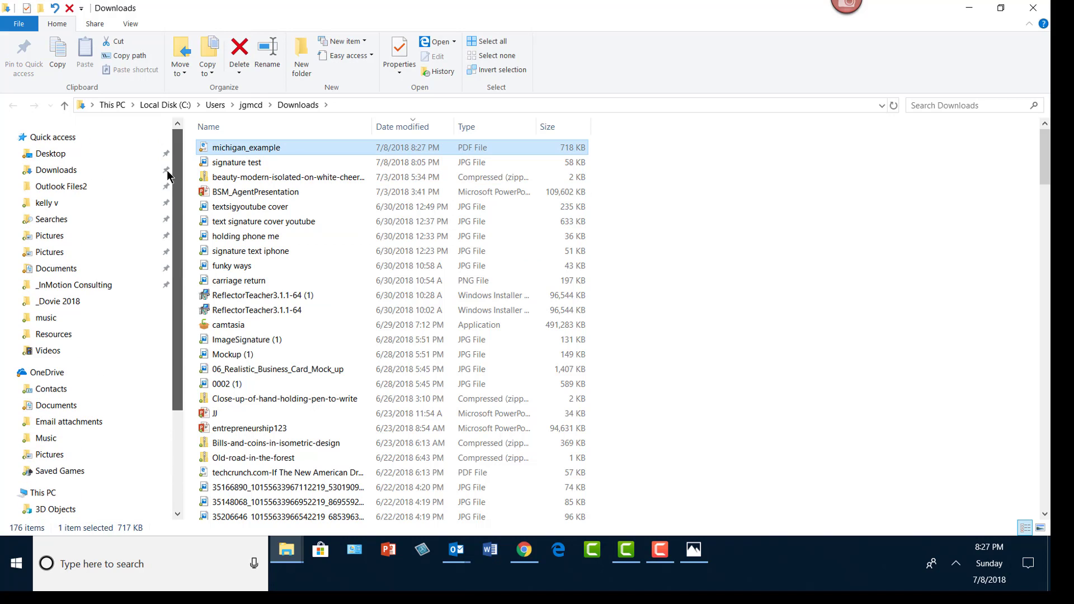
pyautogui.moveTo(237, 155)
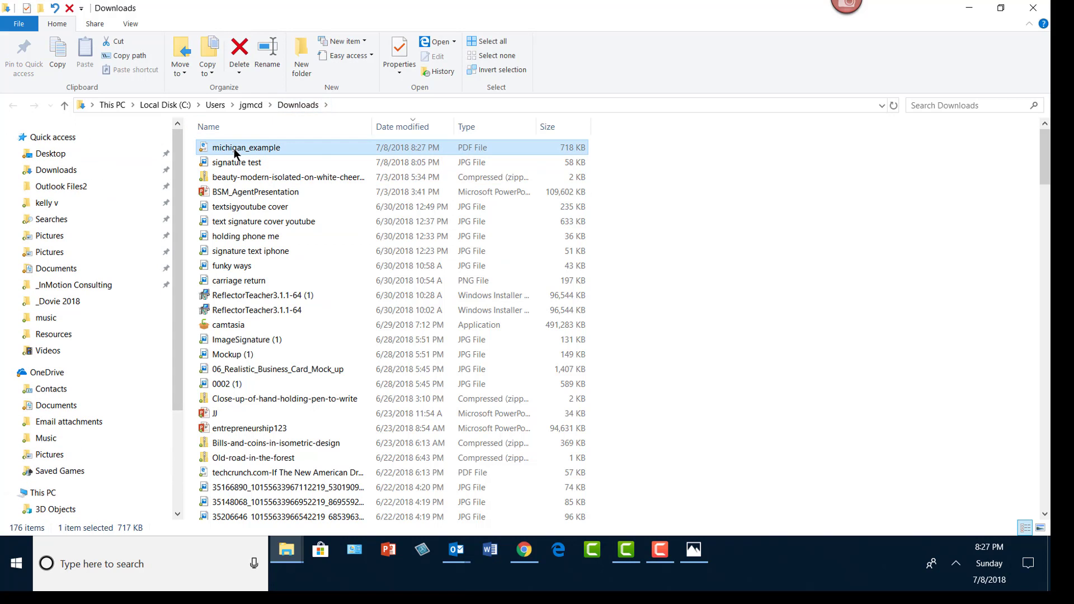